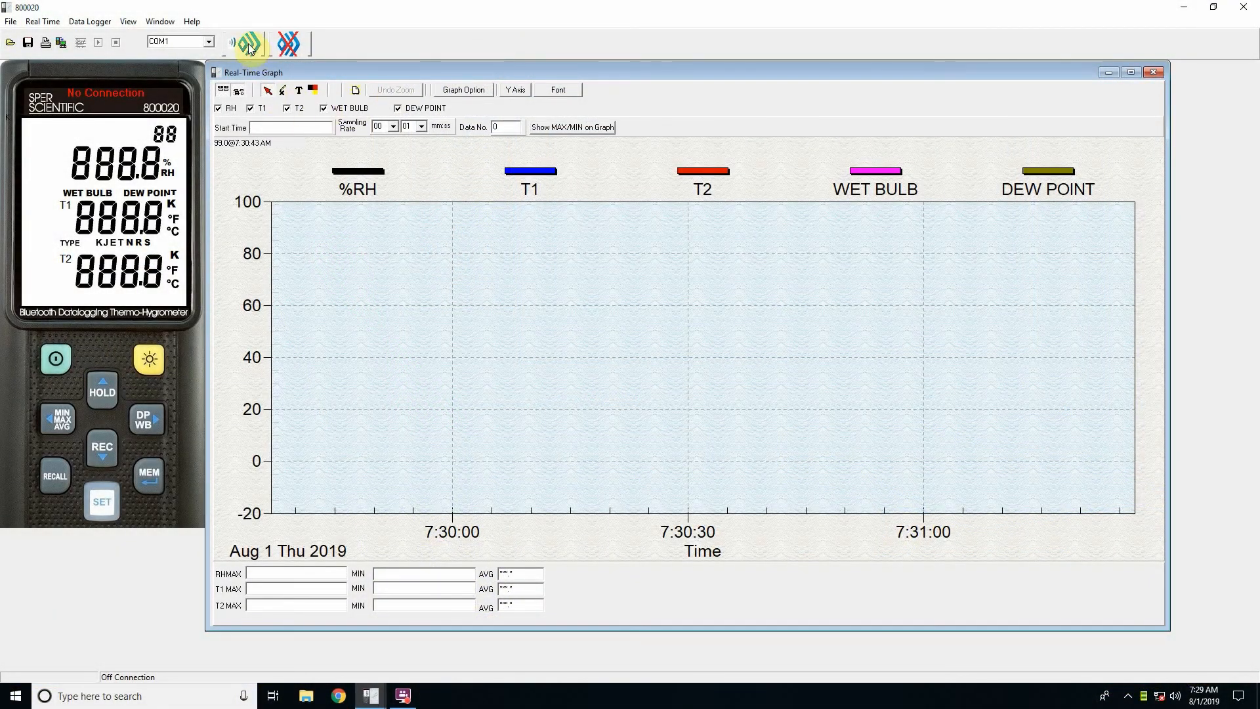
{"action": "mouse_move", "coordinate": [244, 44]}
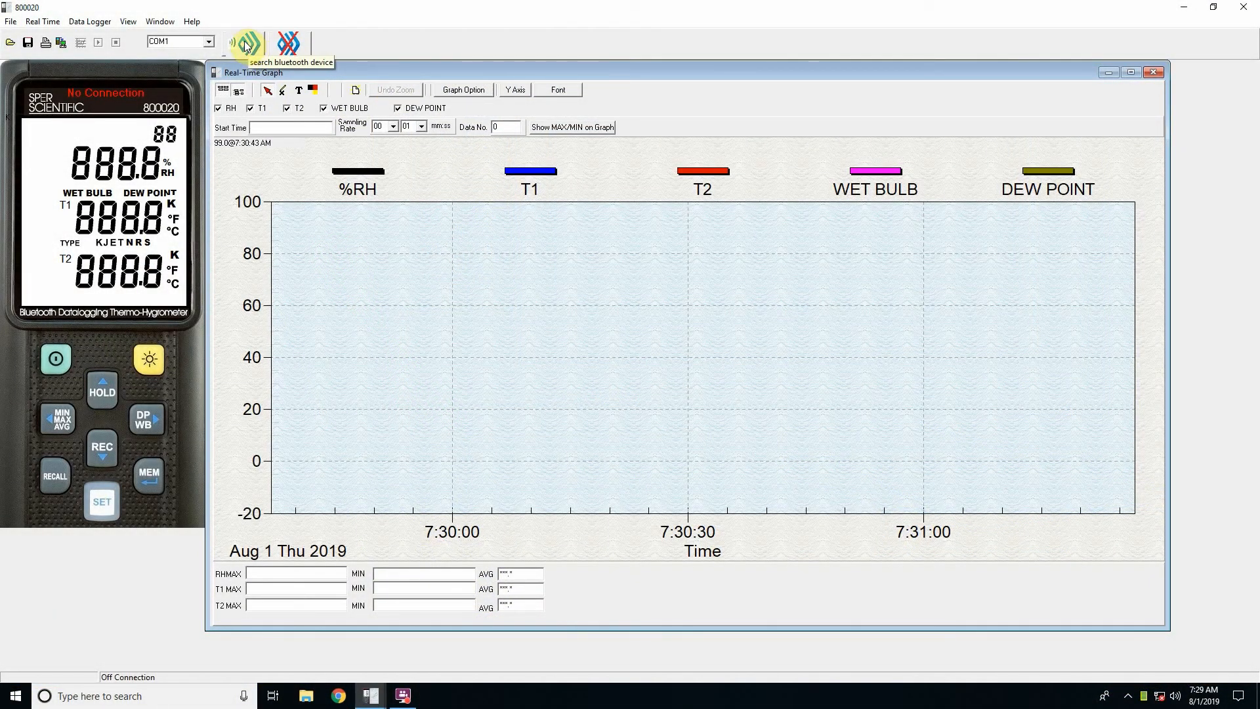
- Connect to the meter via Search Bluetooth Device, showing humidity and T1/T2 readings on COM4
{"action": "left_click", "coordinate": [245, 42]}
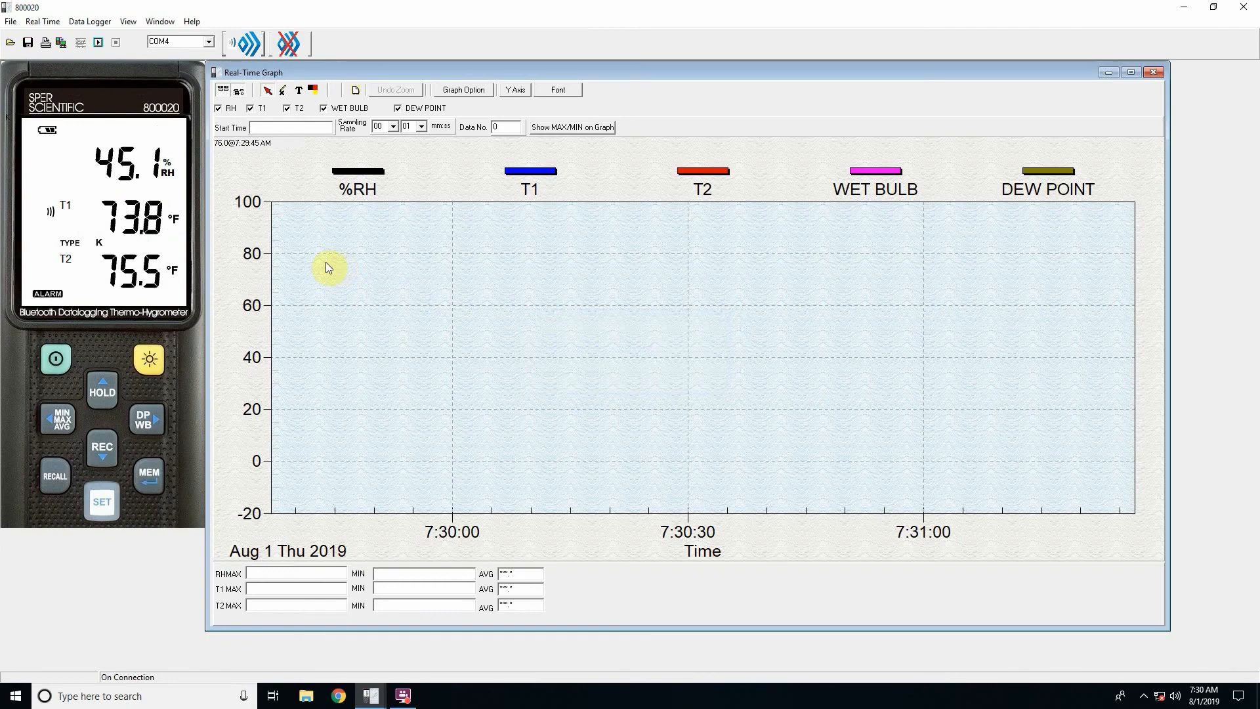
{"action": "mouse_move", "coordinate": [168, 298]}
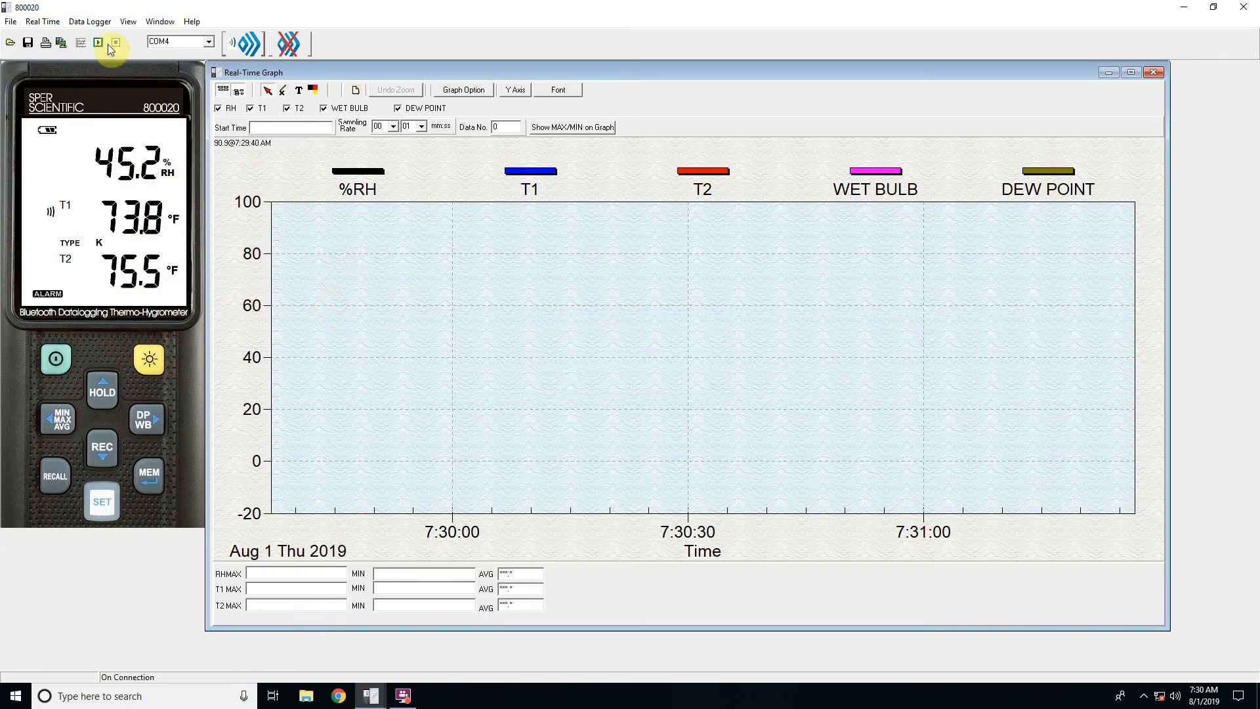
{"action": "mouse_move", "coordinate": [100, 43]}
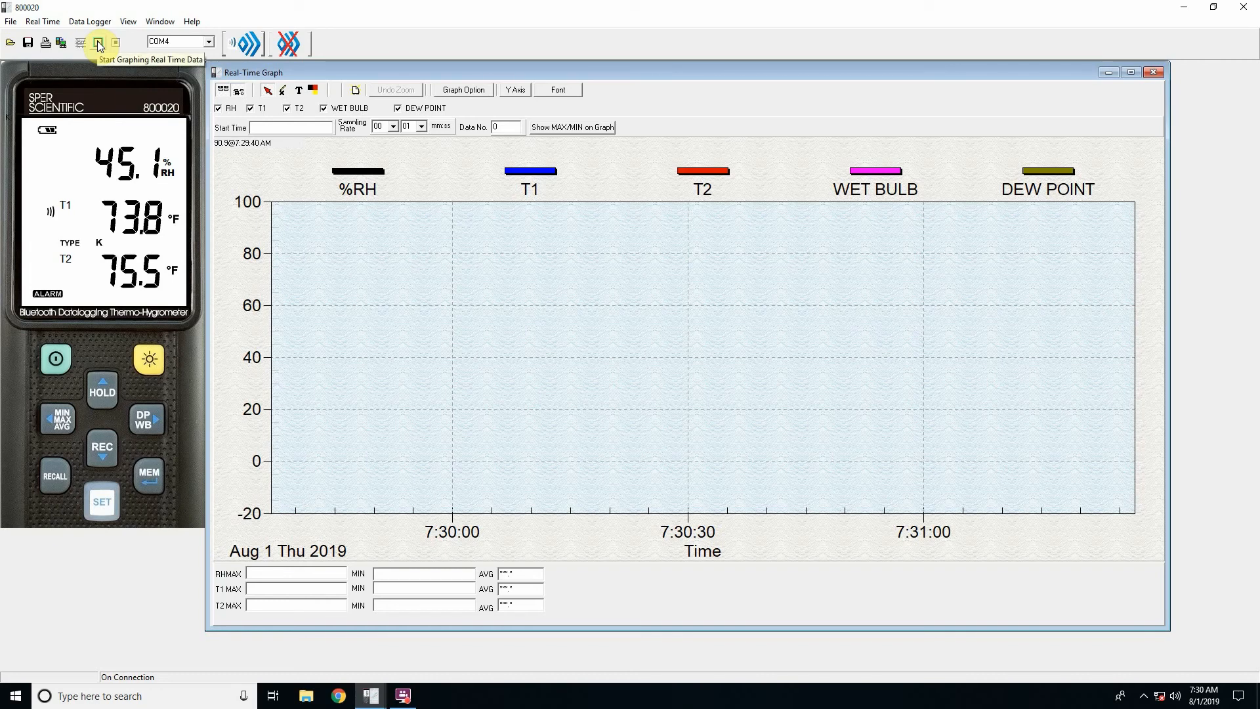
- Record a real-time humidity and temperature graph at 00:01 sampling, then stop it
{"action": "left_click", "coordinate": [96, 43]}
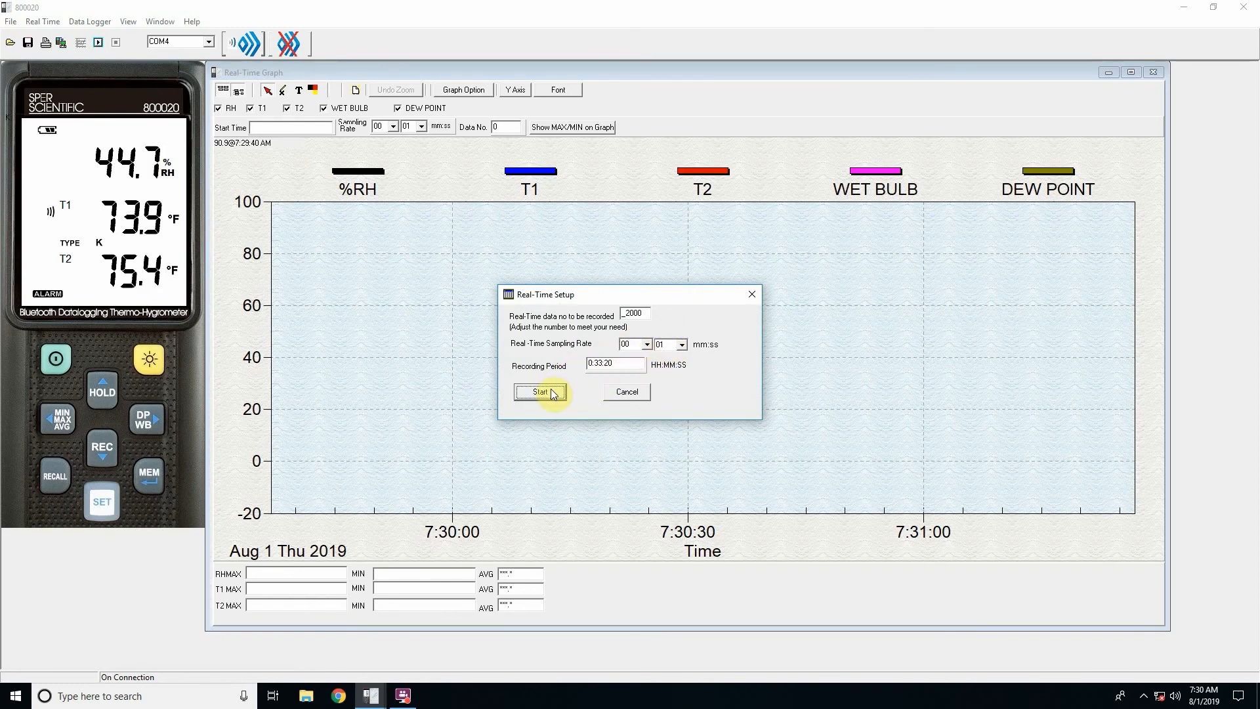
{"action": "left_click", "coordinate": [540, 393]}
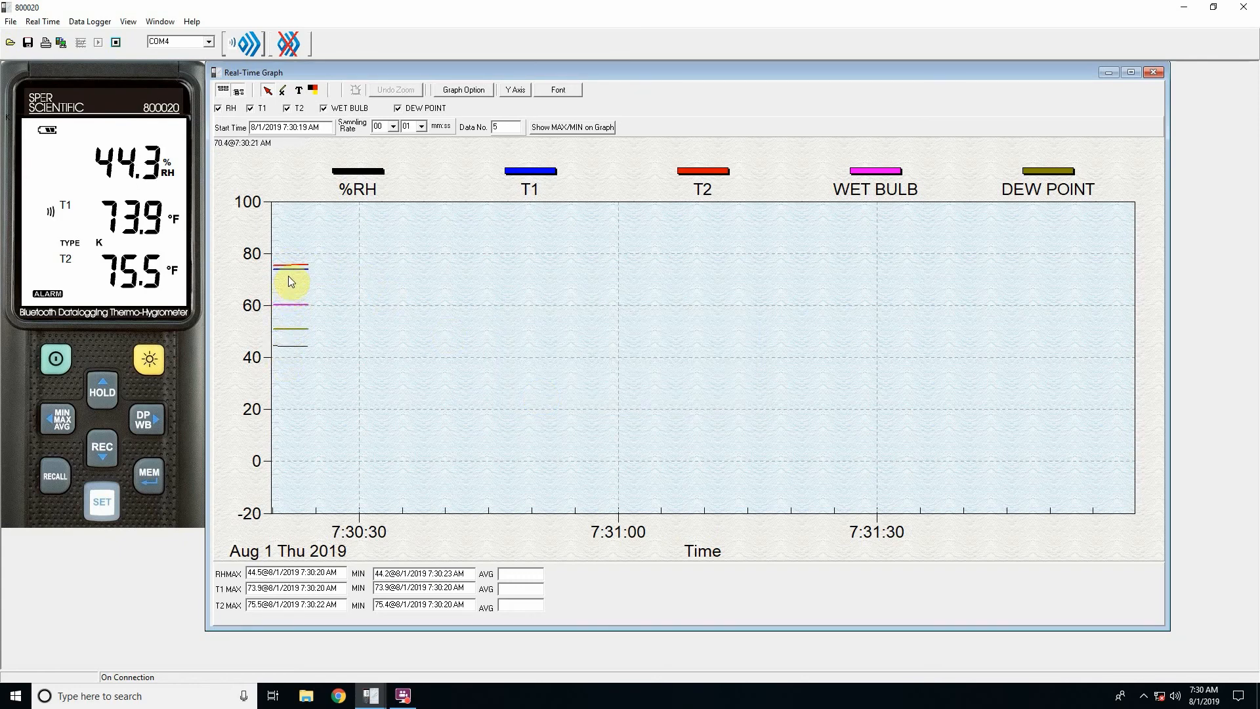
{"action": "mouse_move", "coordinate": [592, 294]}
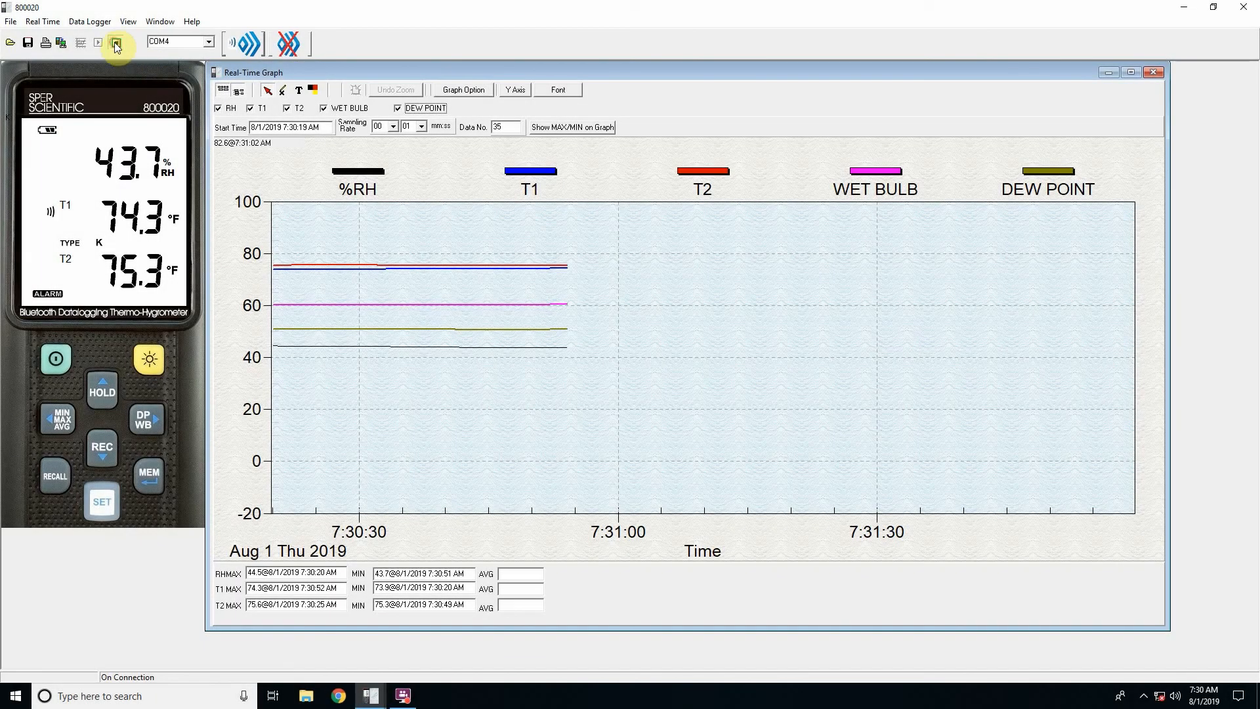
{"action": "left_click", "coordinate": [114, 42]}
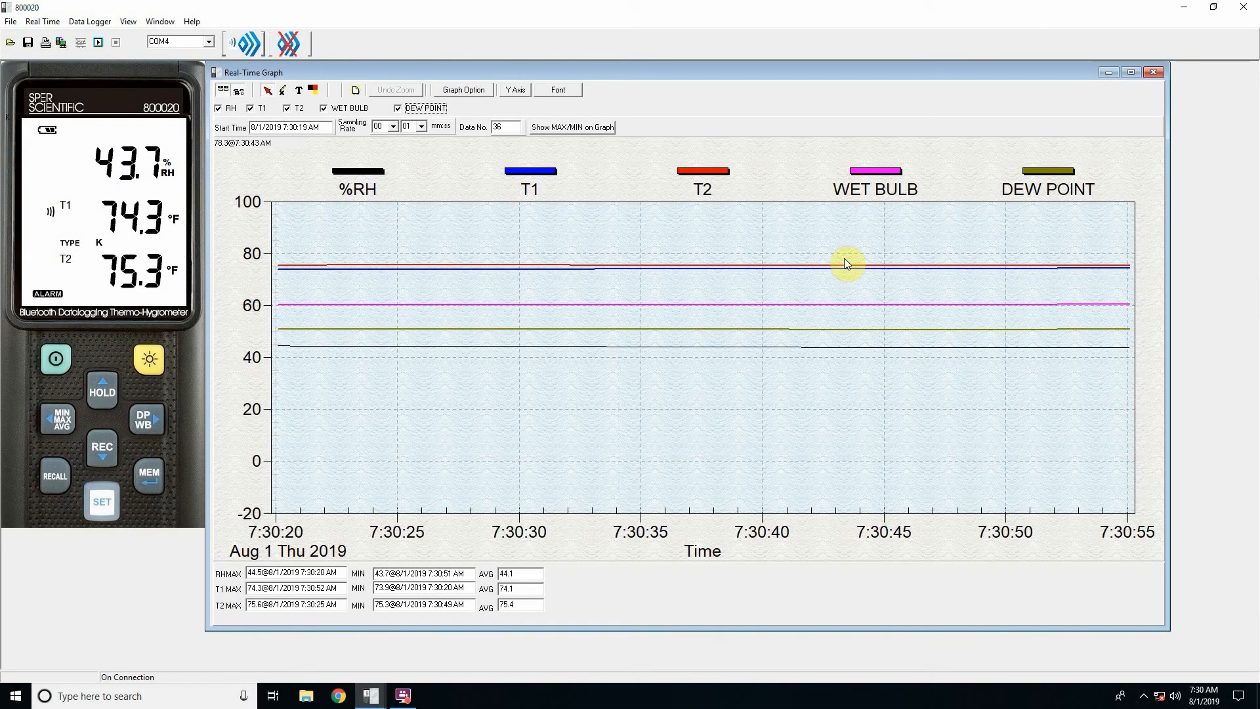
{"action": "left_click", "coordinate": [1154, 73]}
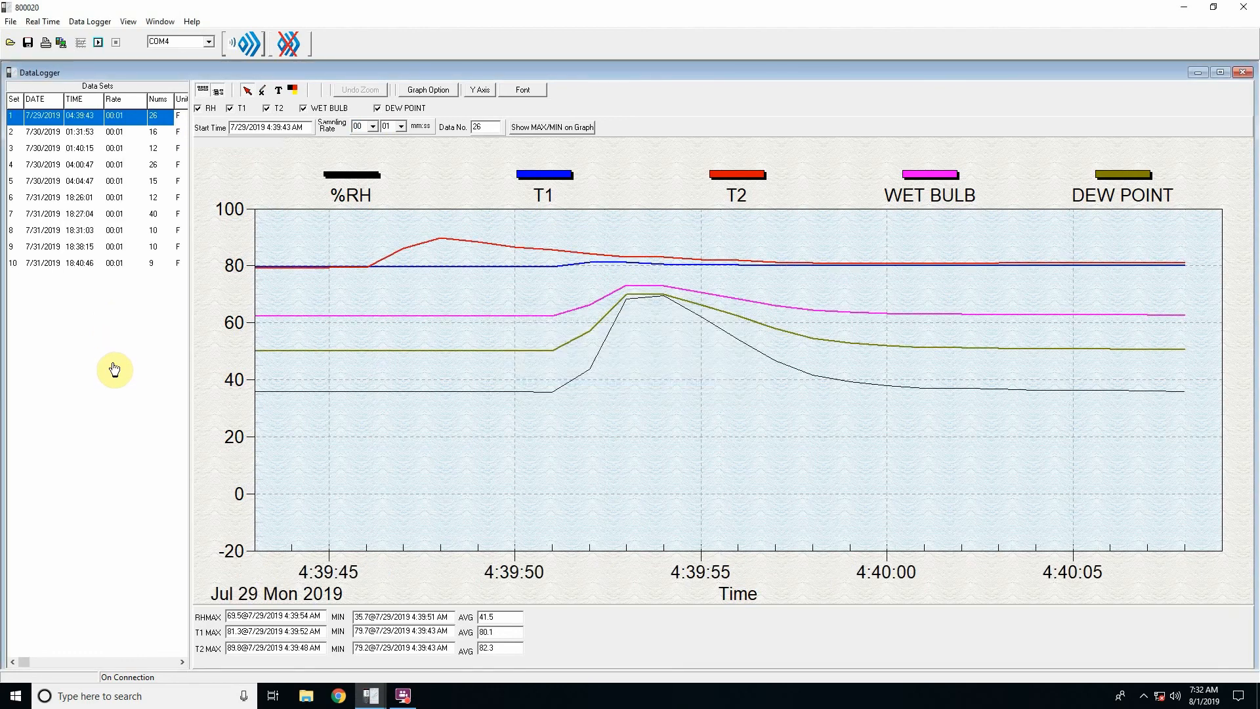
{"action": "mouse_move", "coordinate": [203, 185]}
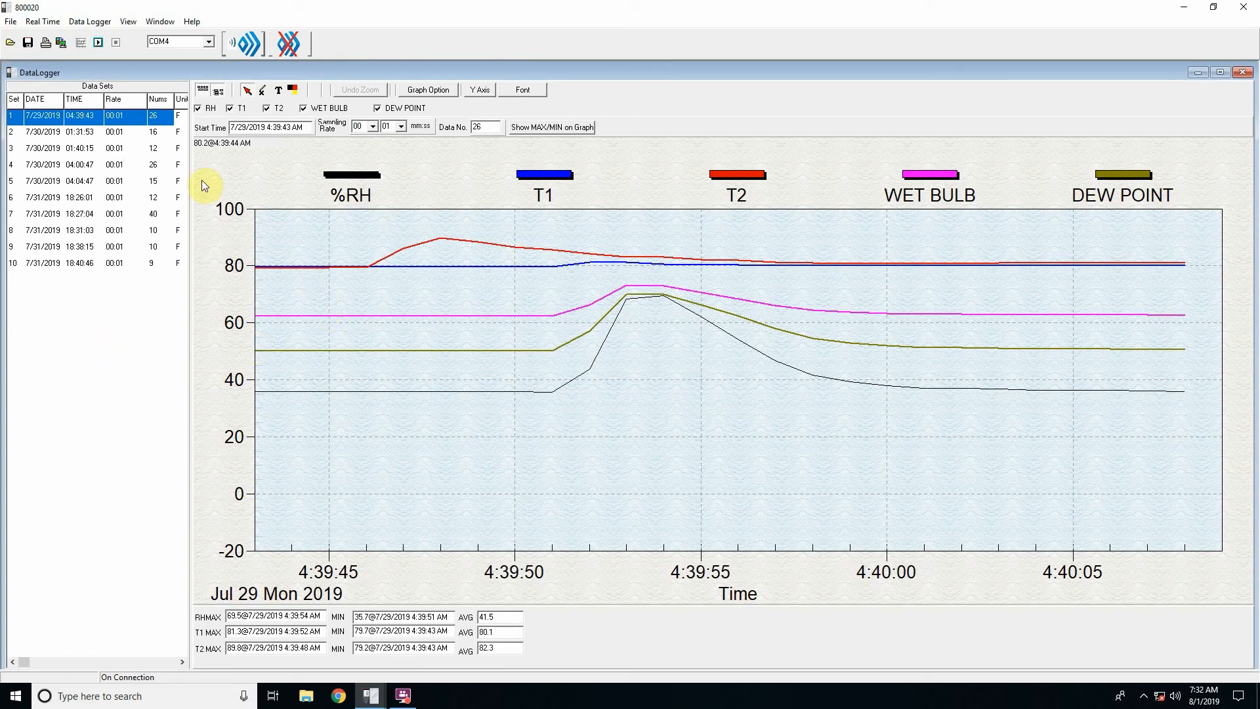
{"action": "mouse_move", "coordinate": [402, 382]}
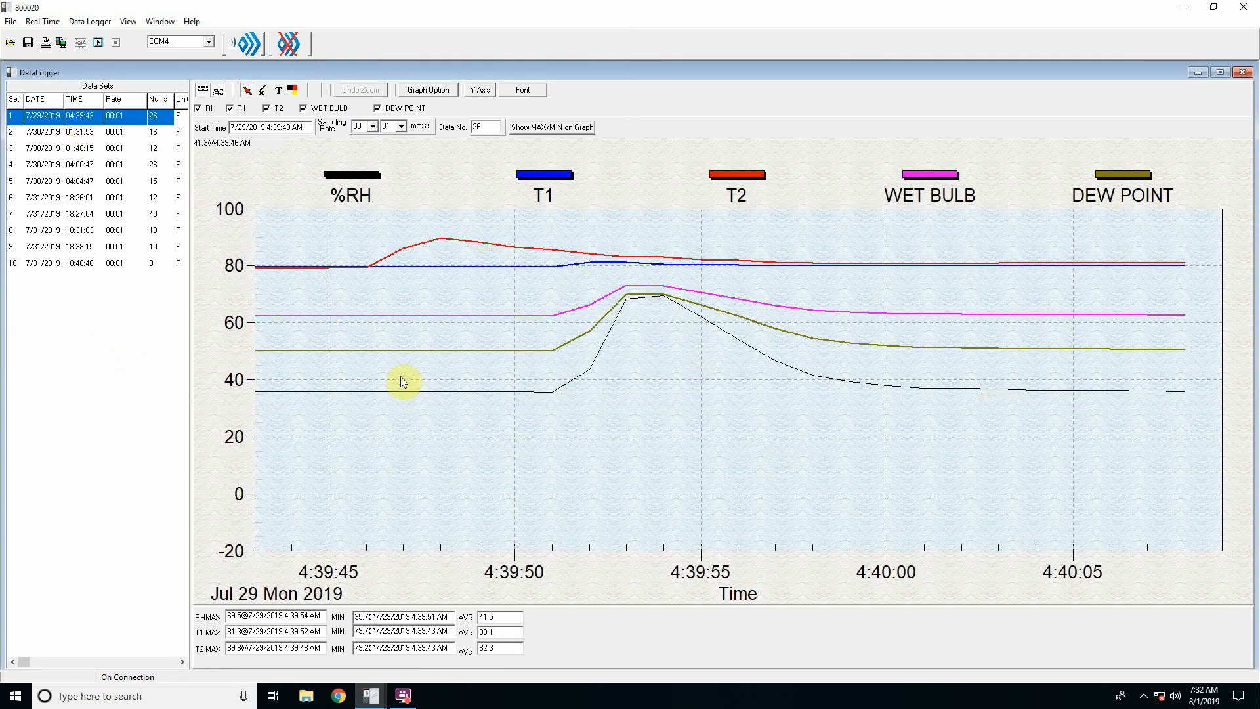
- Preview the 7/31/2019 data set, then switch back to the 7/29/2019 set
{"action": "left_click", "coordinate": [80, 198]}
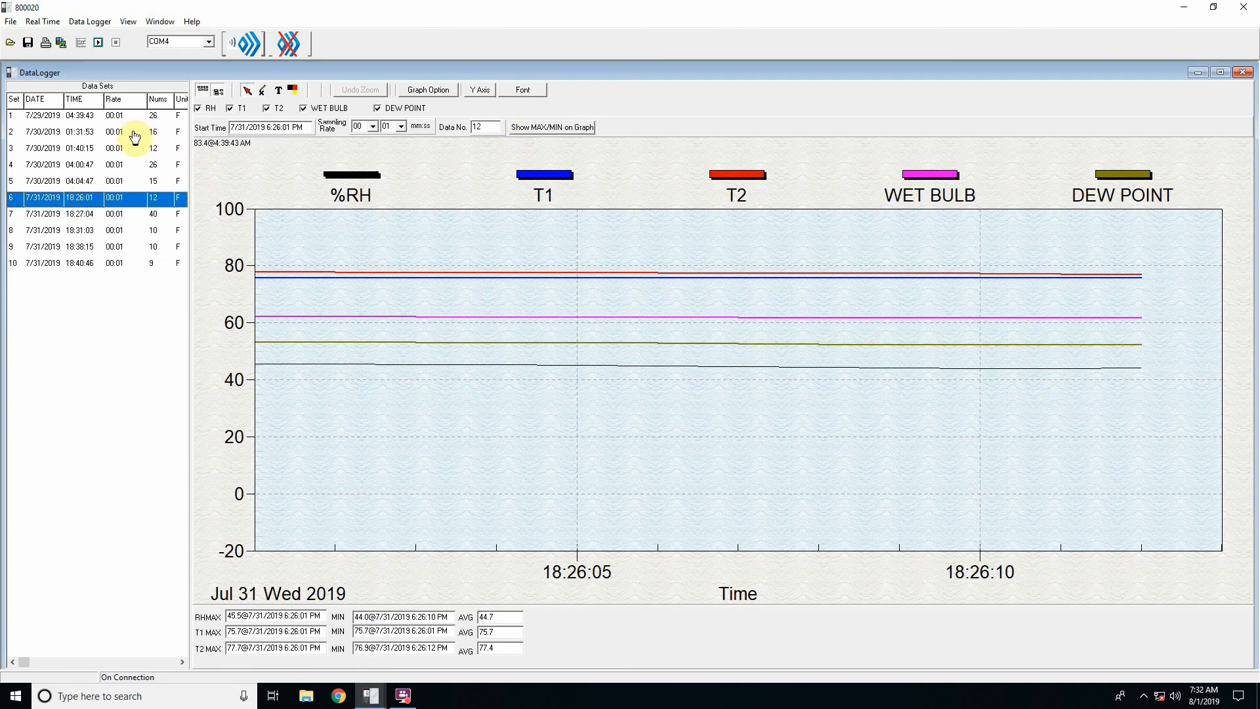
{"action": "left_click", "coordinate": [44, 115]}
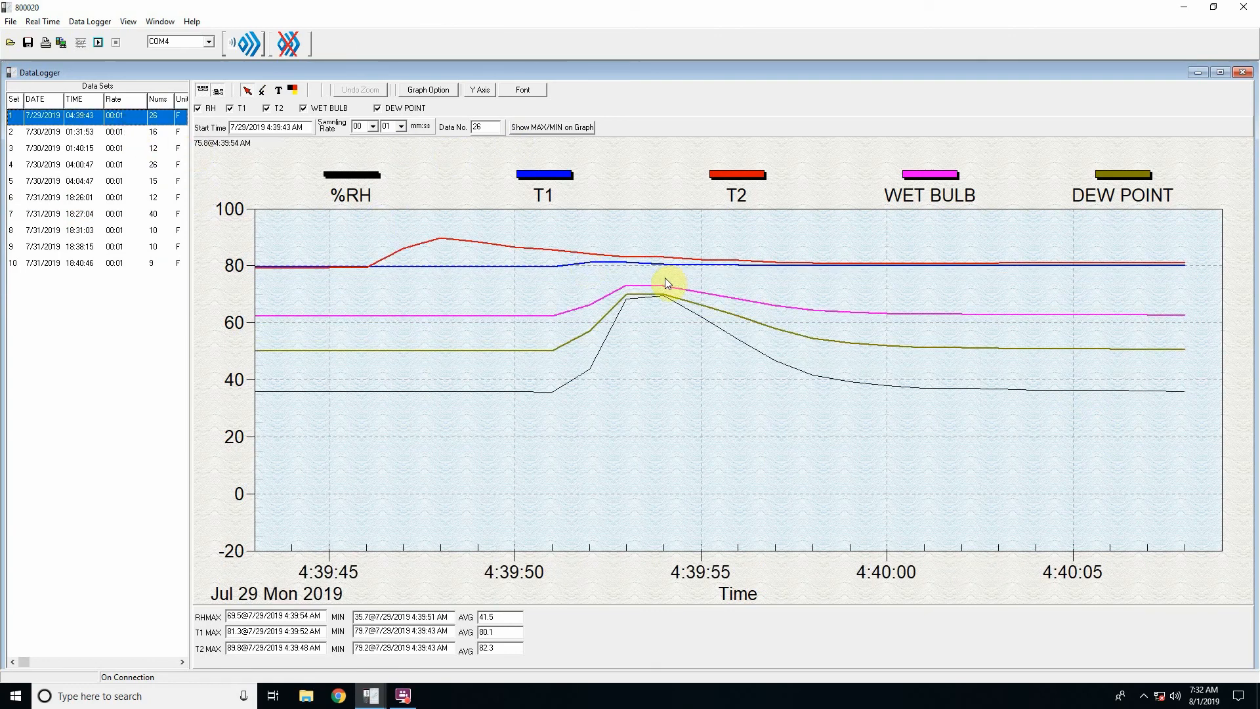
{"action": "mouse_move", "coordinate": [790, 134]}
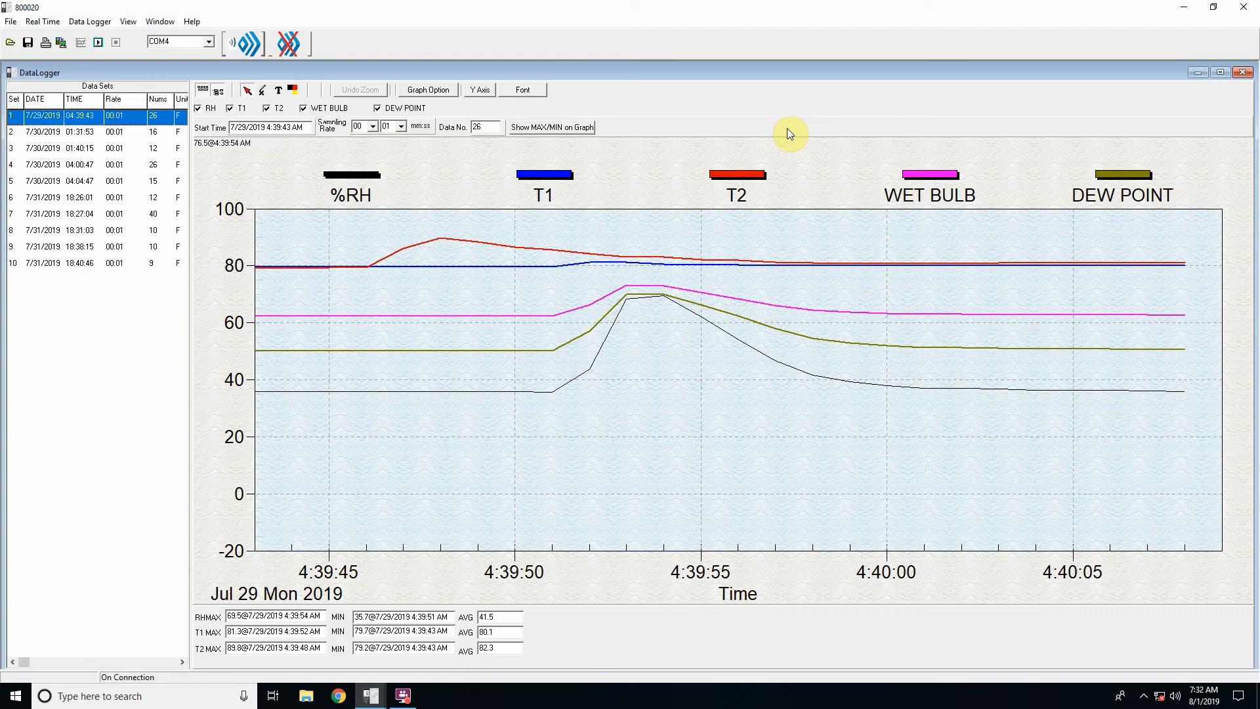